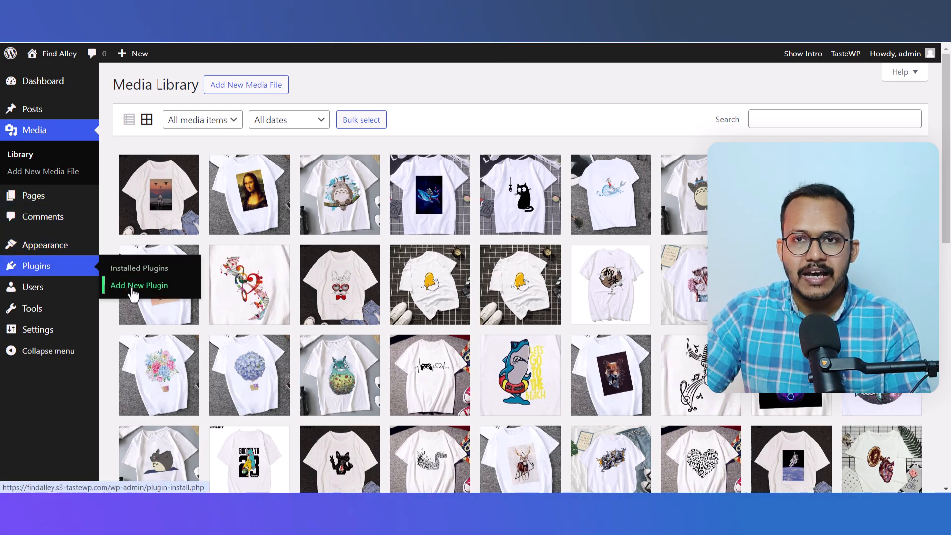
# - Search Add New Plugin for 'converter for media', then install and activate Converter for Media
pyautogui.click(139, 285)
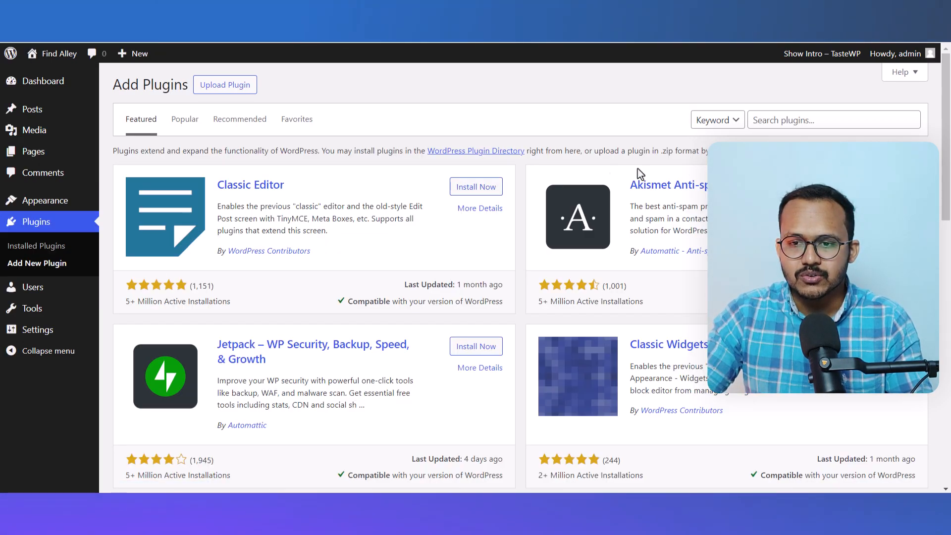
pyautogui.write('converter for media')
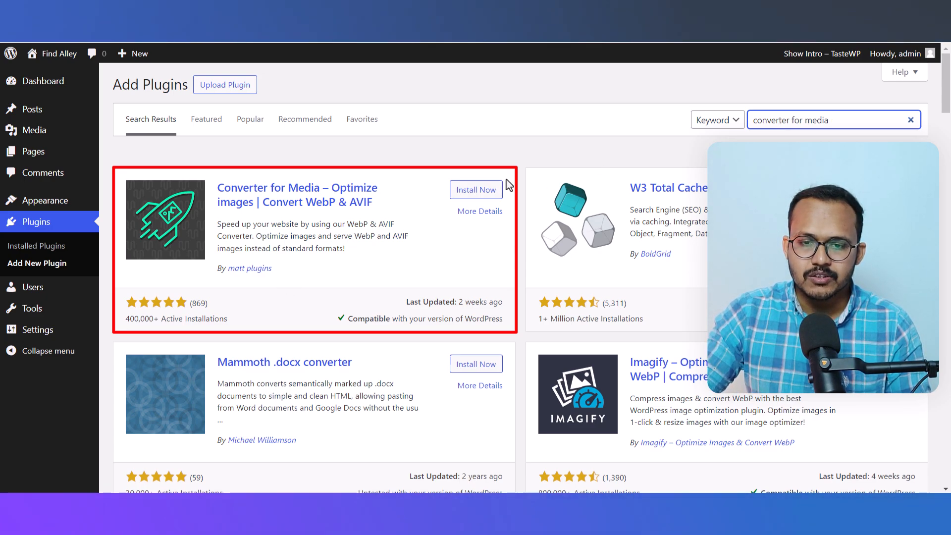
pyautogui.click(476, 190)
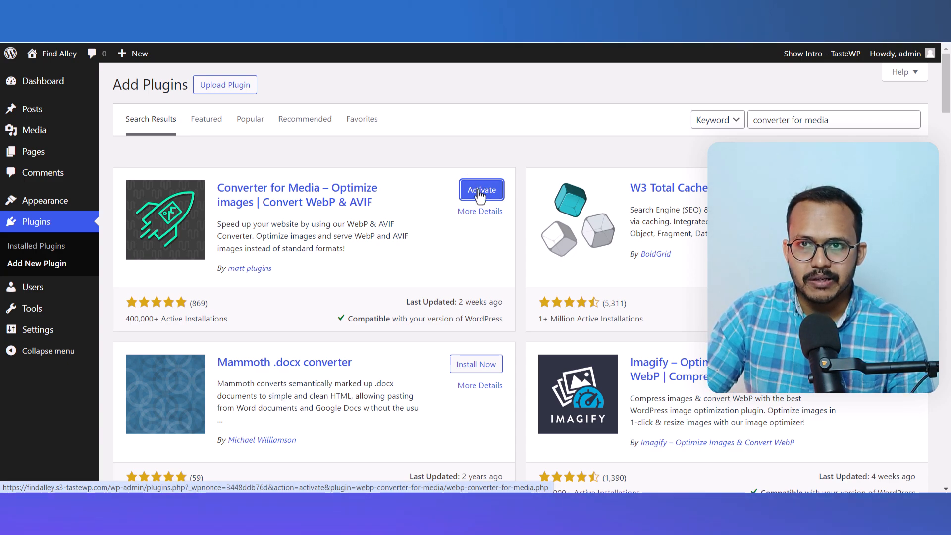
pyautogui.click(481, 189)
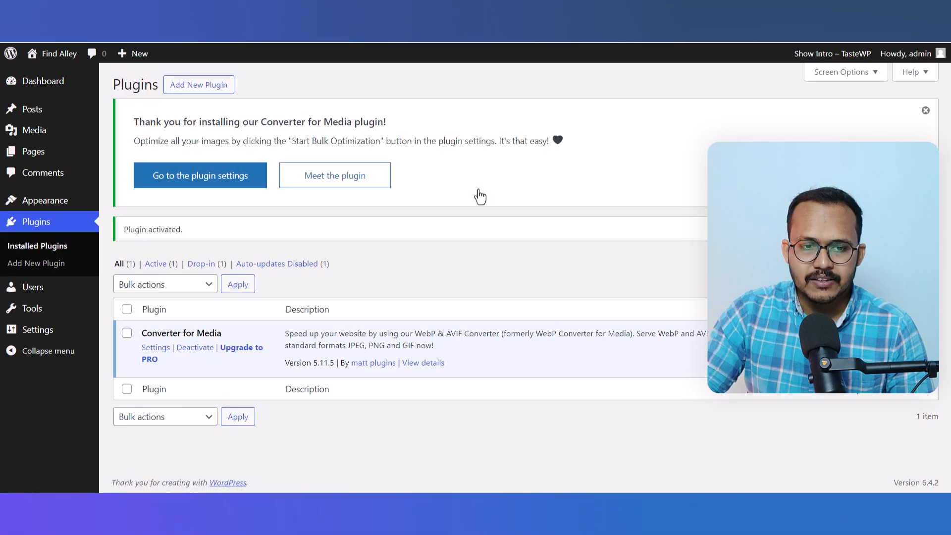
pyautogui.moveTo(584, 176)
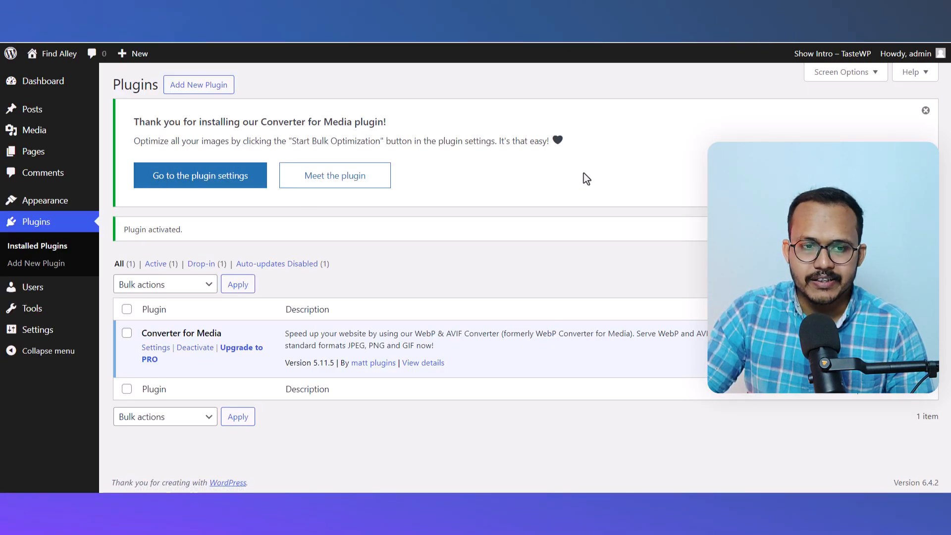
# - Go to the plugin settings from the thank-you notice and review General Settings options
pyautogui.click(201, 176)
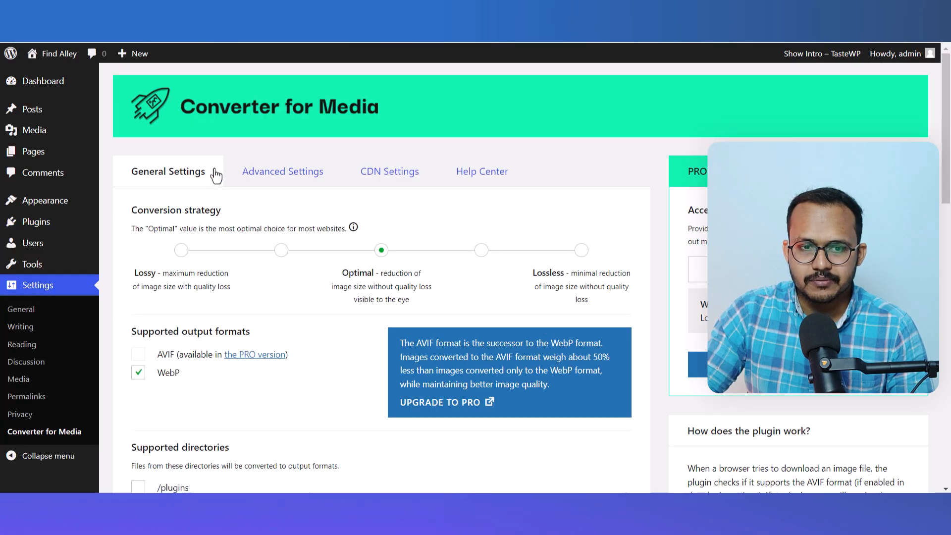
pyautogui.scroll(-3)
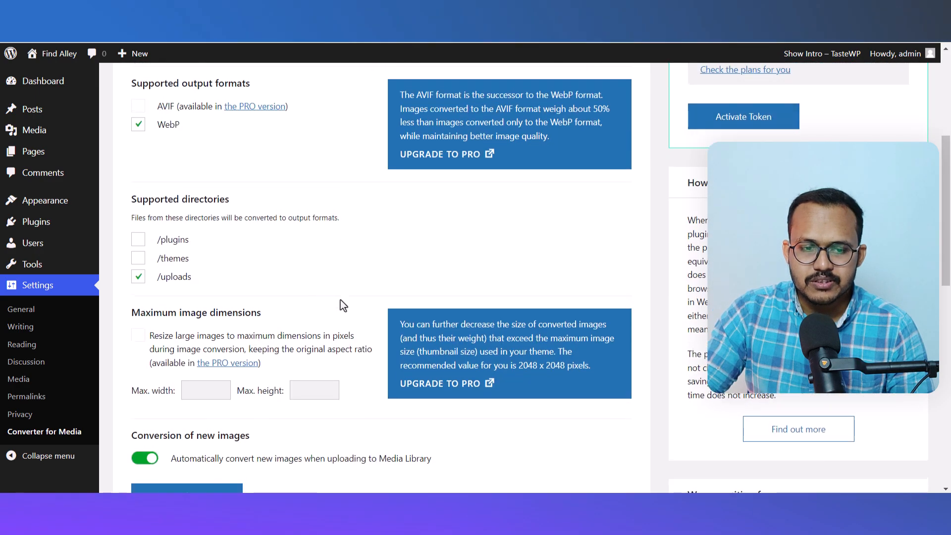
pyautogui.scroll(3)
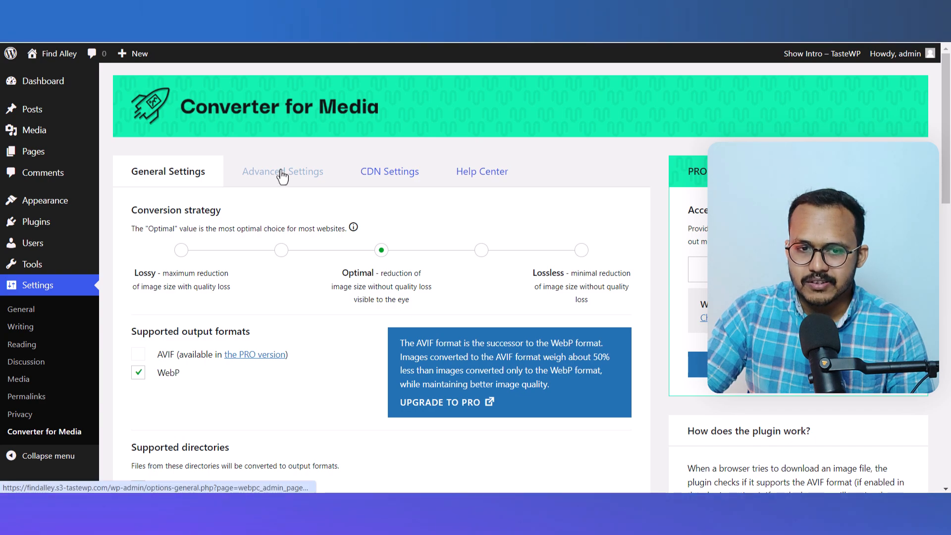
# - In Advanced Settings, include .gif files among the formats to convert
pyautogui.click(282, 171)
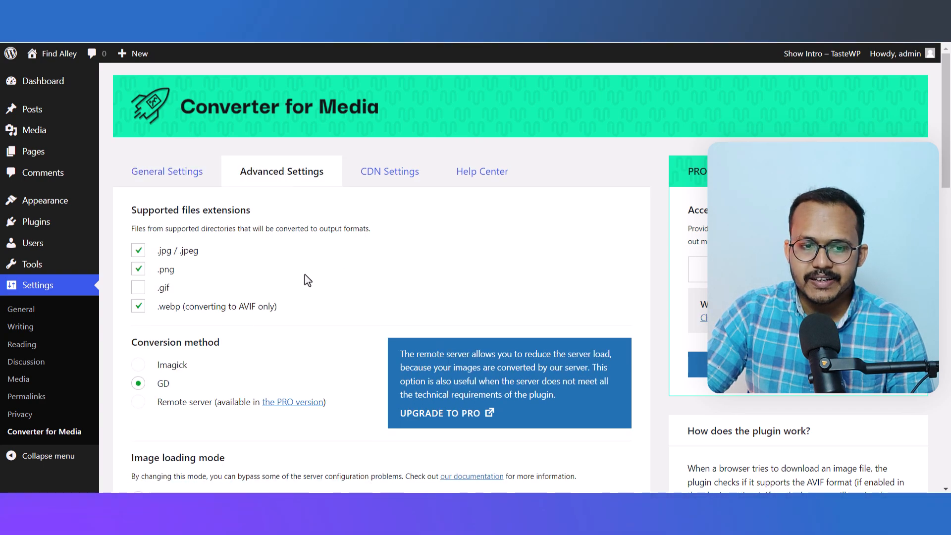
pyautogui.scroll(-3)
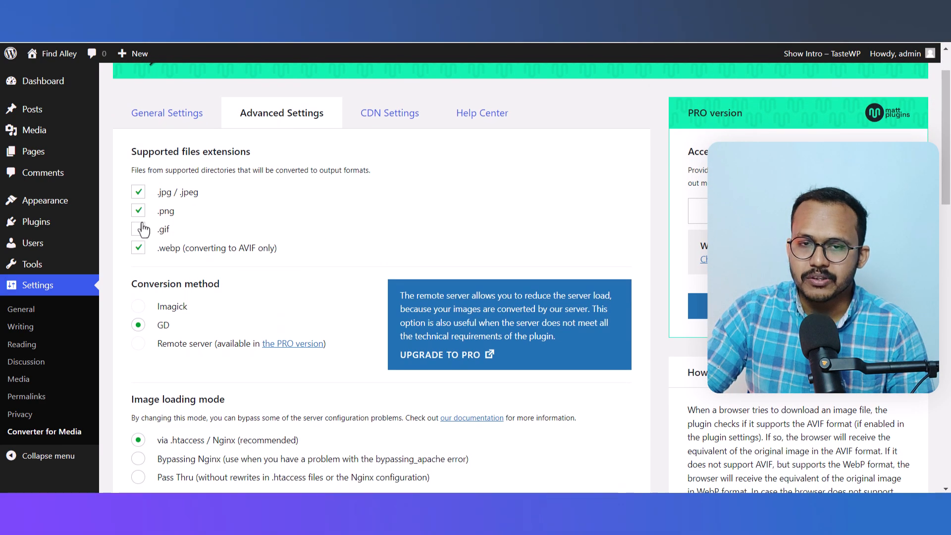
pyautogui.click(137, 229)
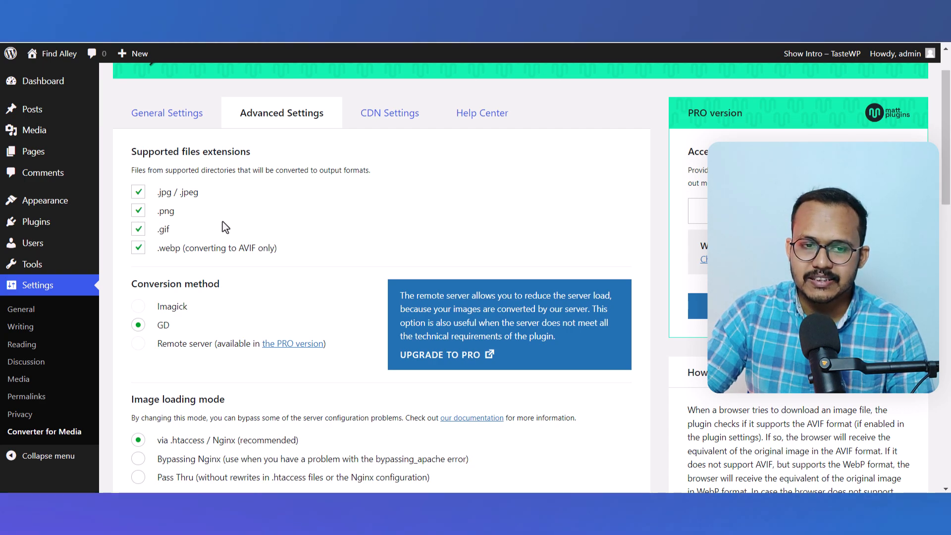
pyautogui.scroll(-3)
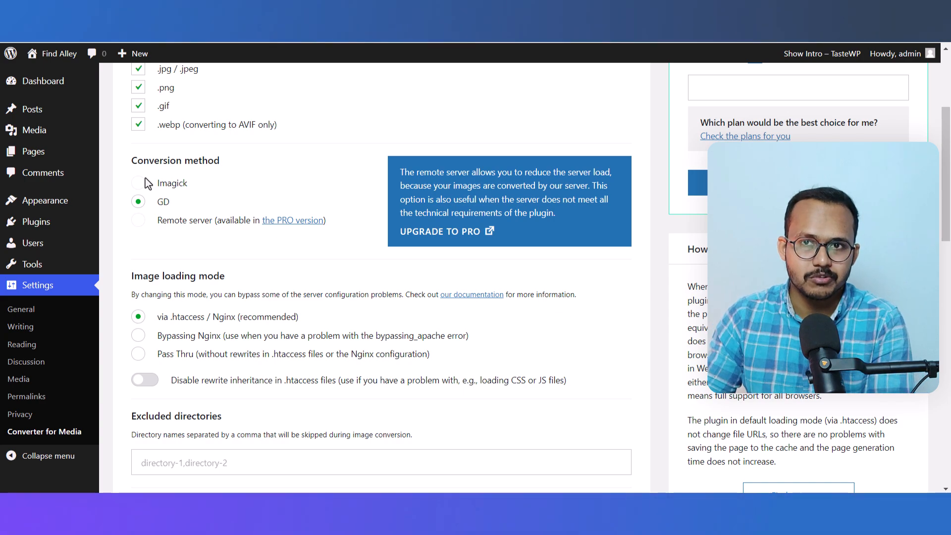
pyautogui.moveTo(210, 184)
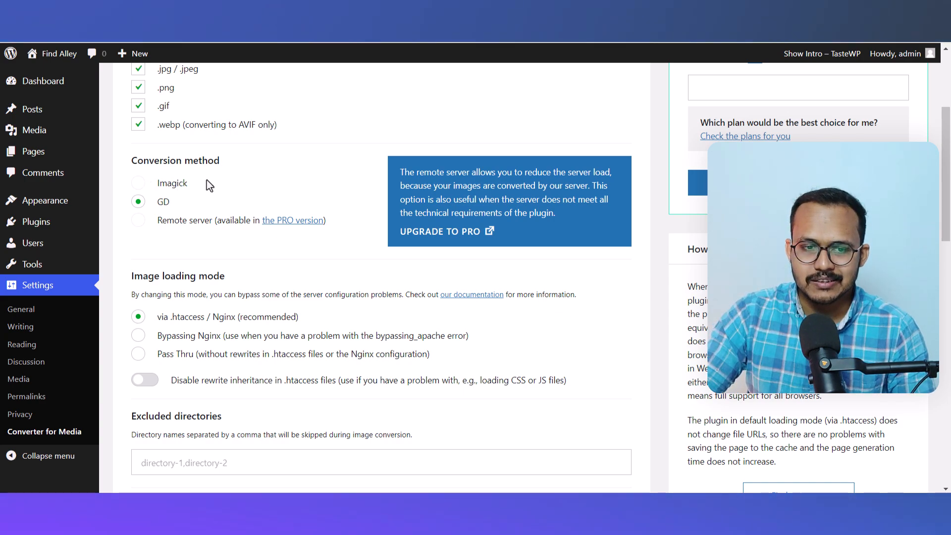
pyautogui.scroll(-3)
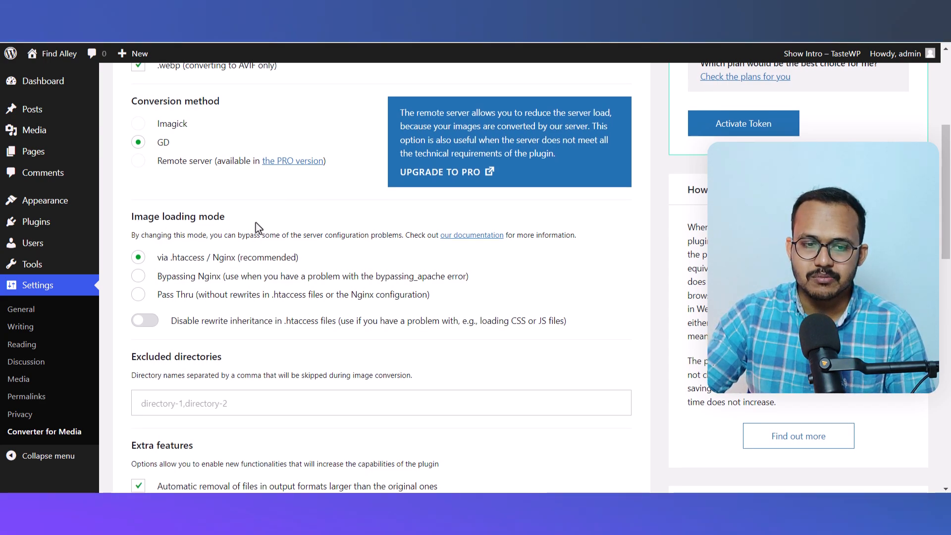
pyautogui.moveTo(115, 276)
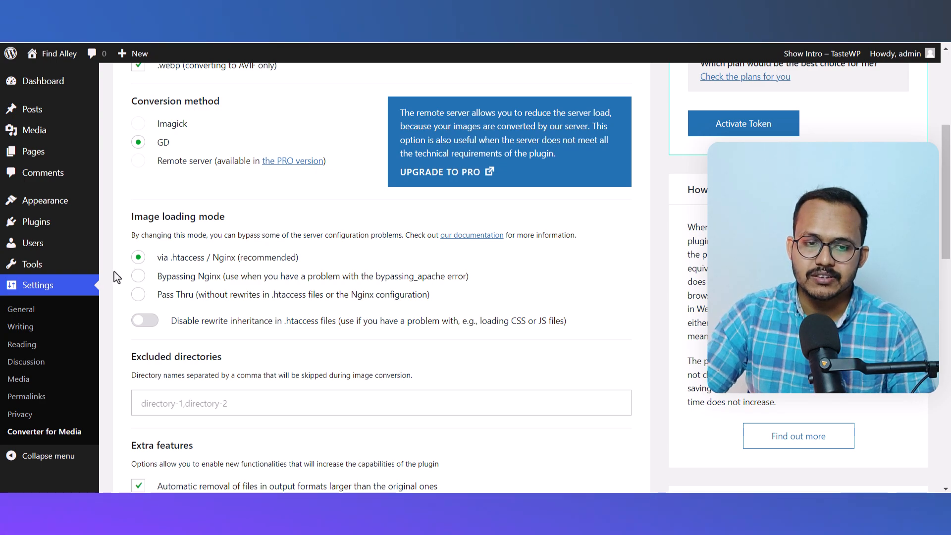
pyautogui.moveTo(266, 309)
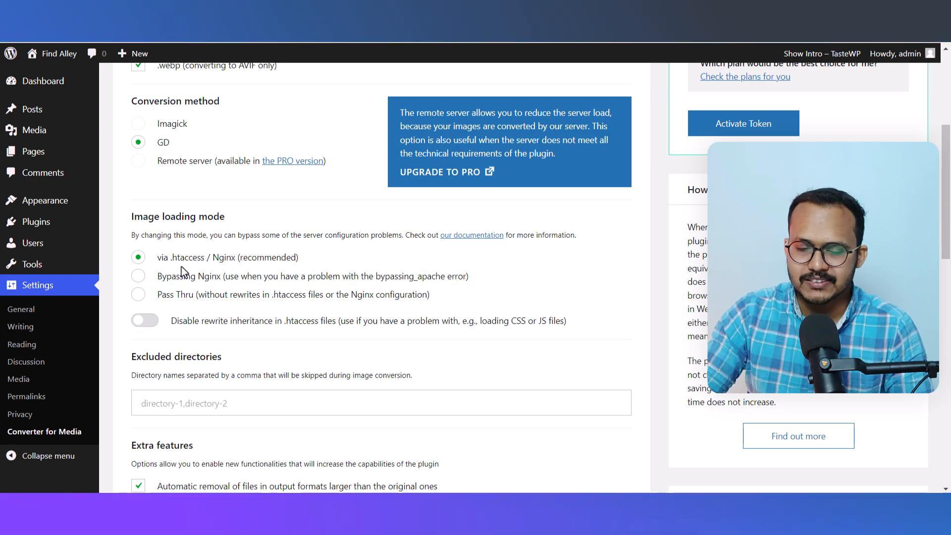
# - Enable saving converted images in other plugins' backups and save the changes
pyautogui.scroll(-3)
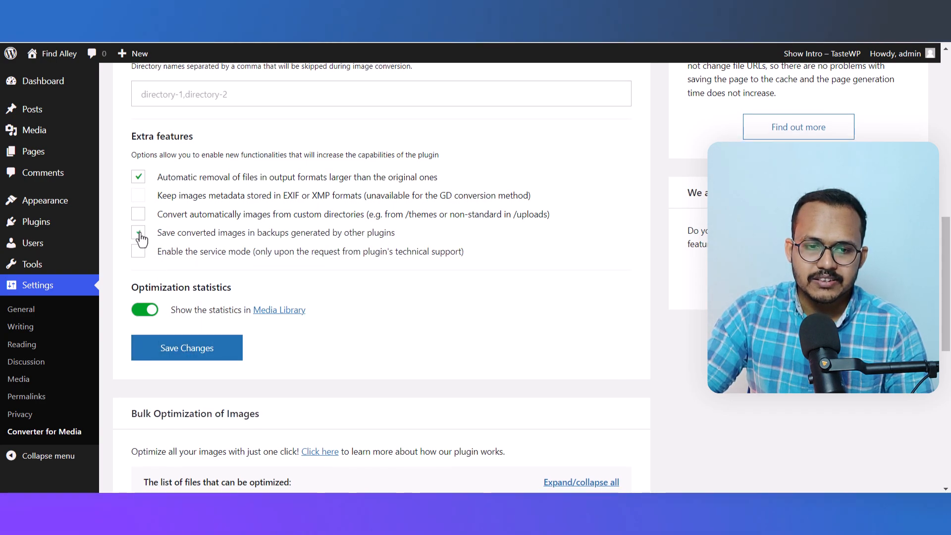
pyautogui.click(137, 232)
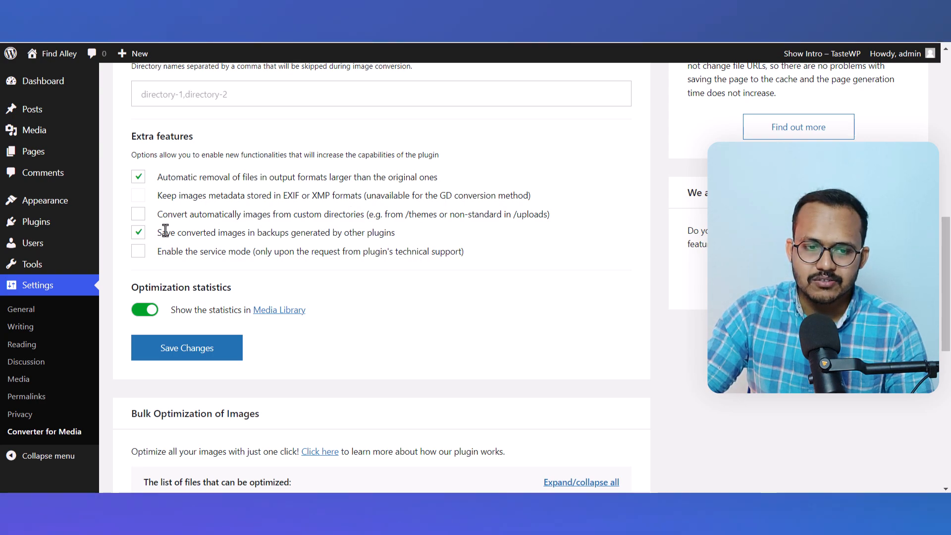
pyautogui.moveTo(422, 317)
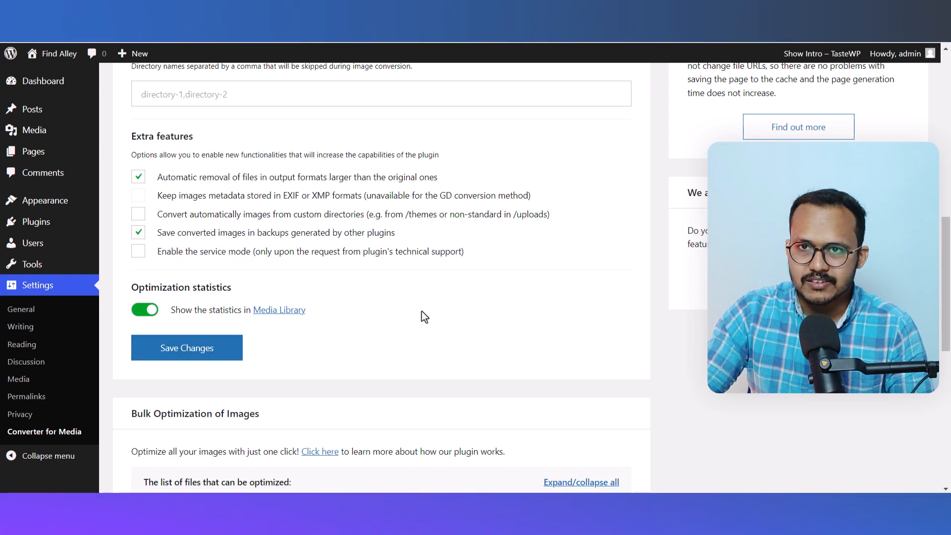
pyautogui.click(186, 348)
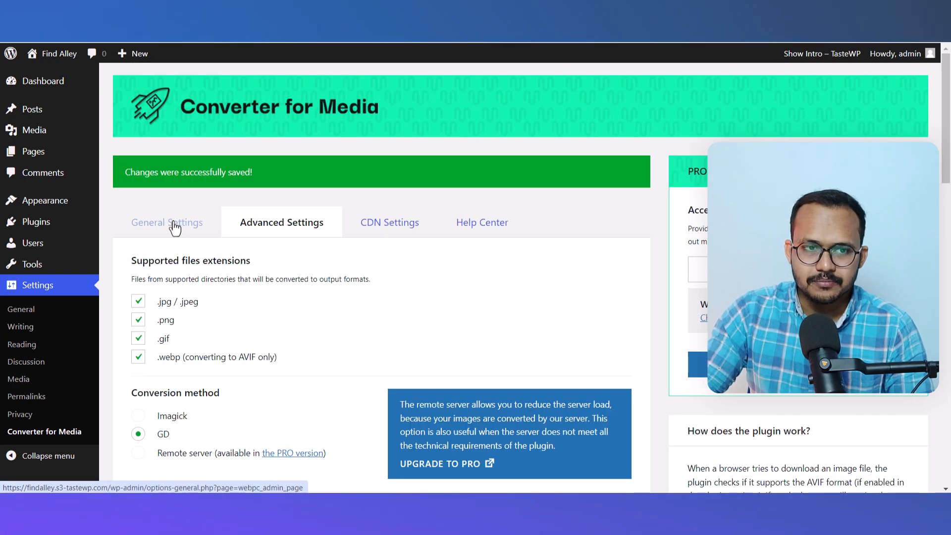
# - Return to General Settings and reach Bulk Optimization showing 0% converted, 415 images remaining
pyautogui.click(167, 222)
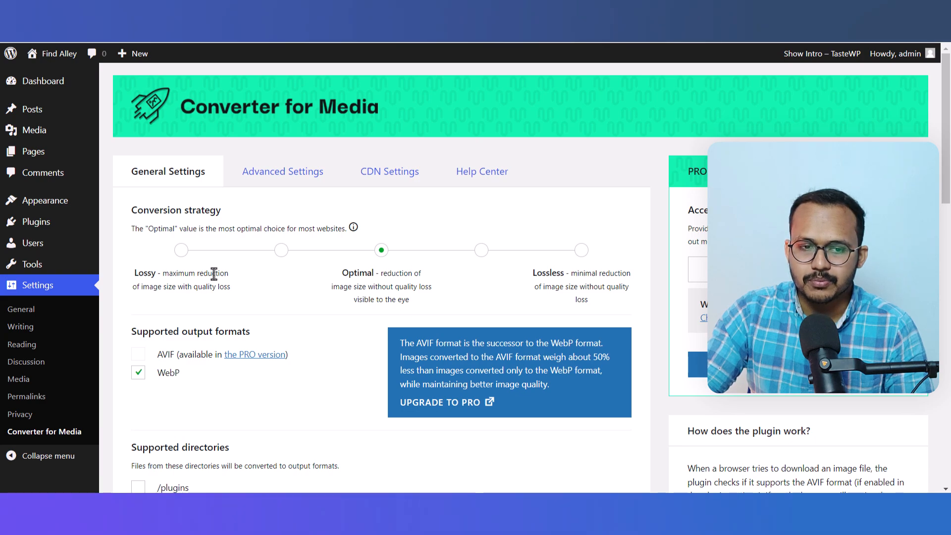
pyautogui.moveTo(317, 275)
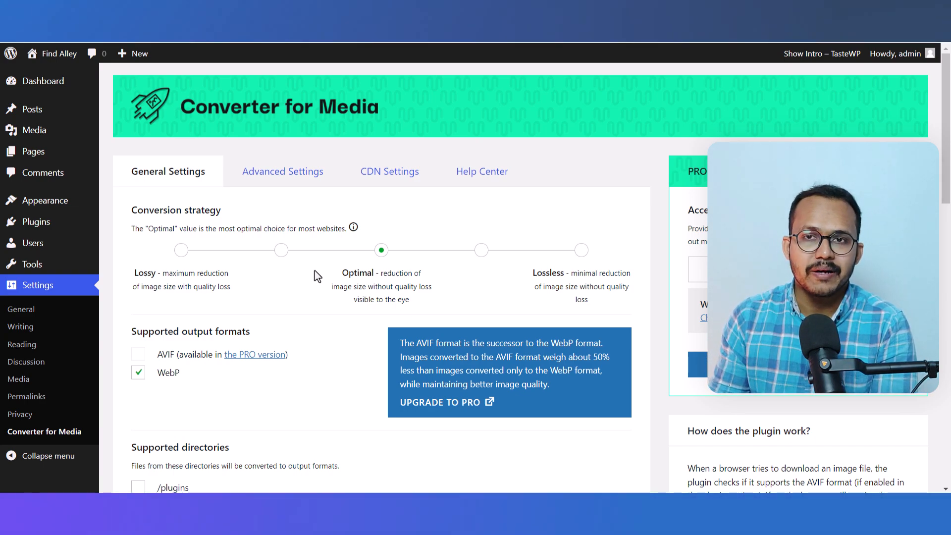
pyautogui.moveTo(592, 262)
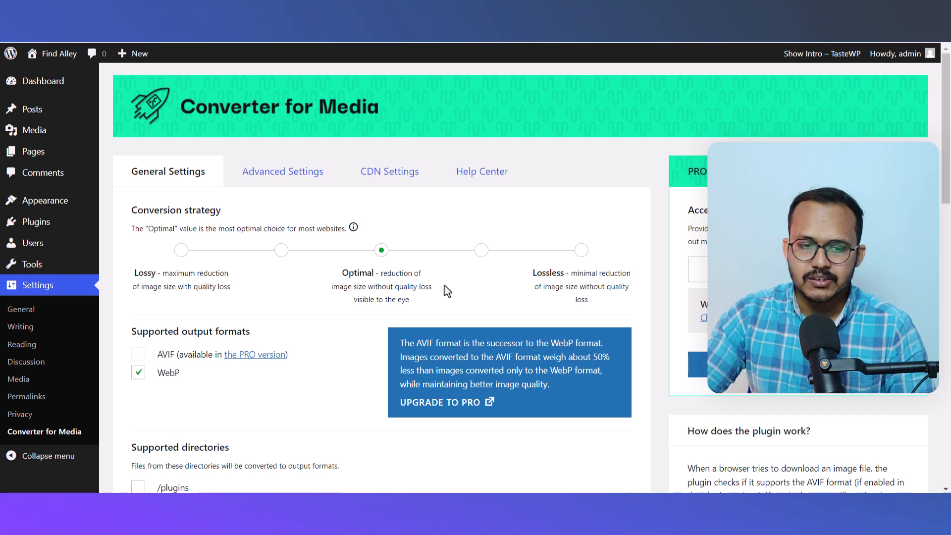
pyautogui.scroll(-3)
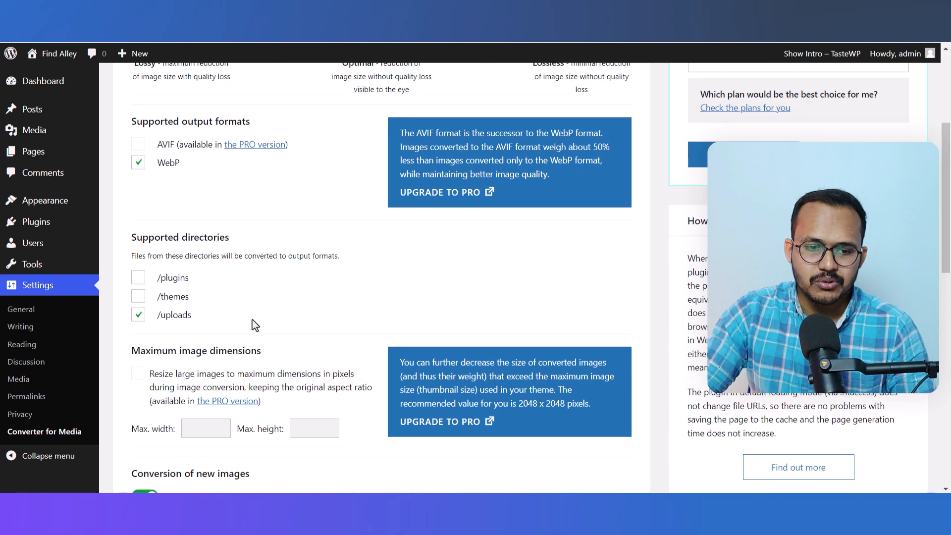
pyautogui.scroll(-3)
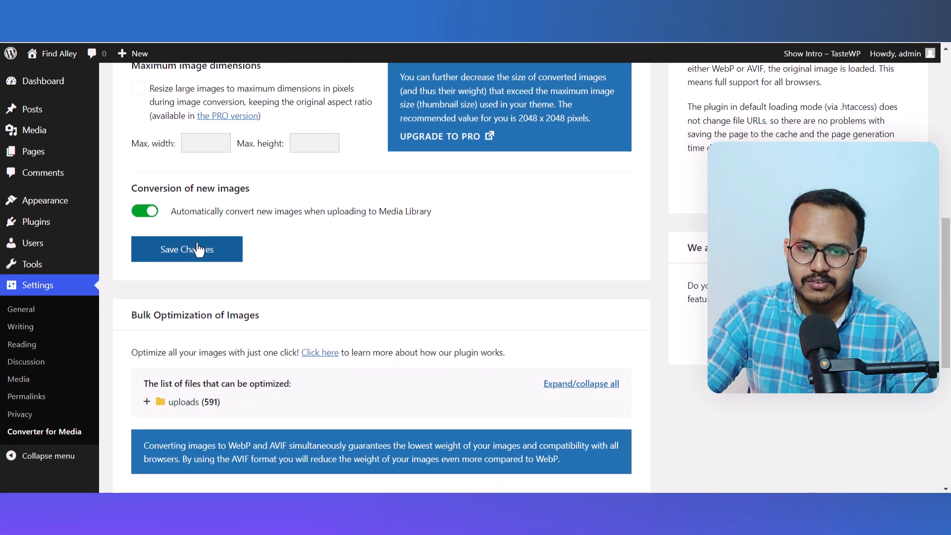
pyautogui.scroll(3)
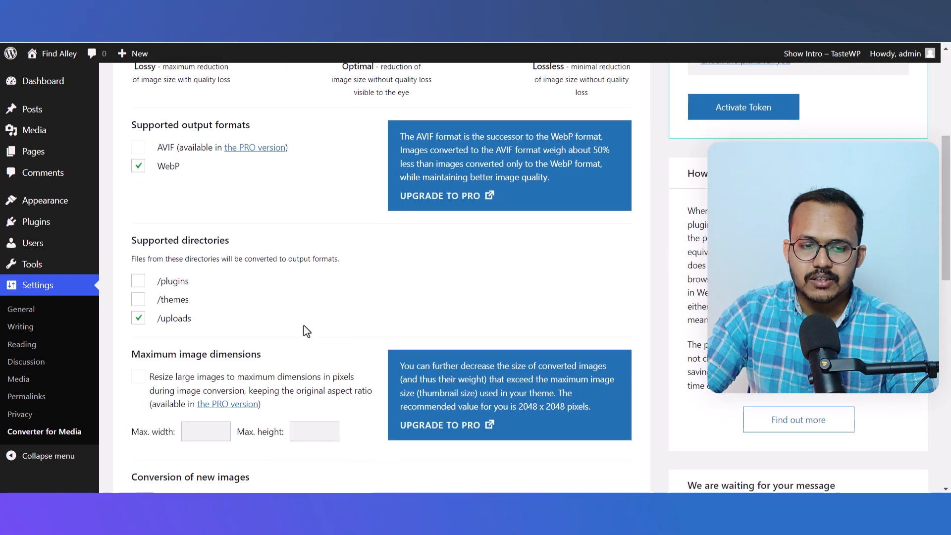
pyautogui.scroll(-3)
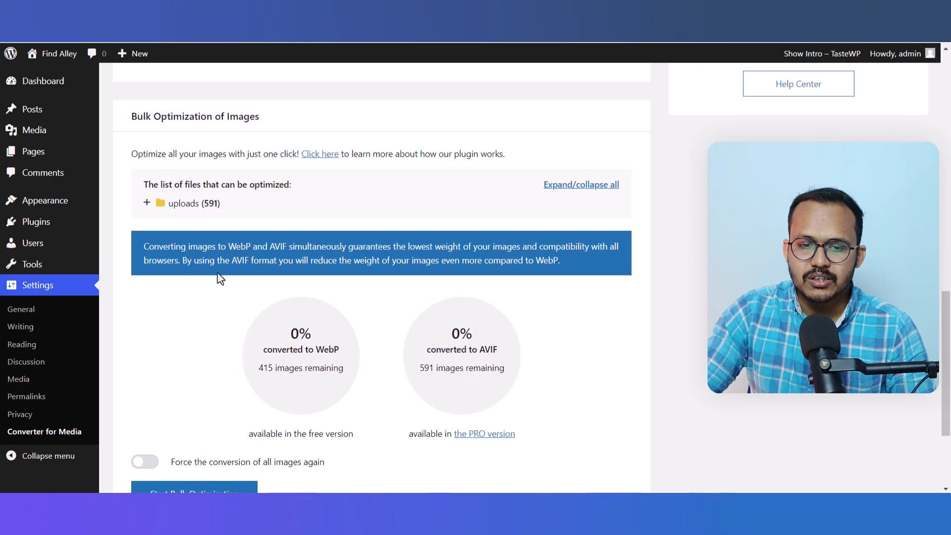
pyautogui.moveTo(264, 305)
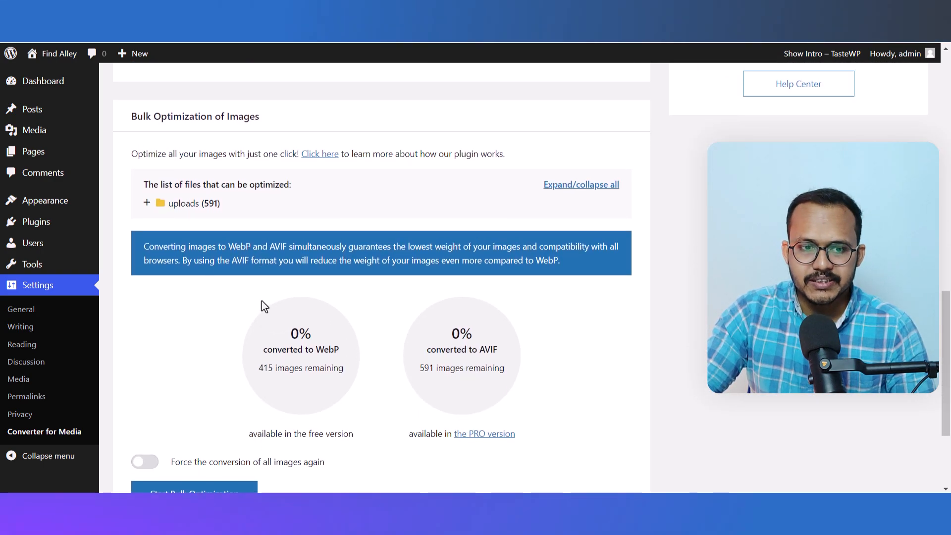
# - Start bulk WebP optimization, dismissing the AVIF promo popup, and let the conversion run
pyautogui.scroll(-3)
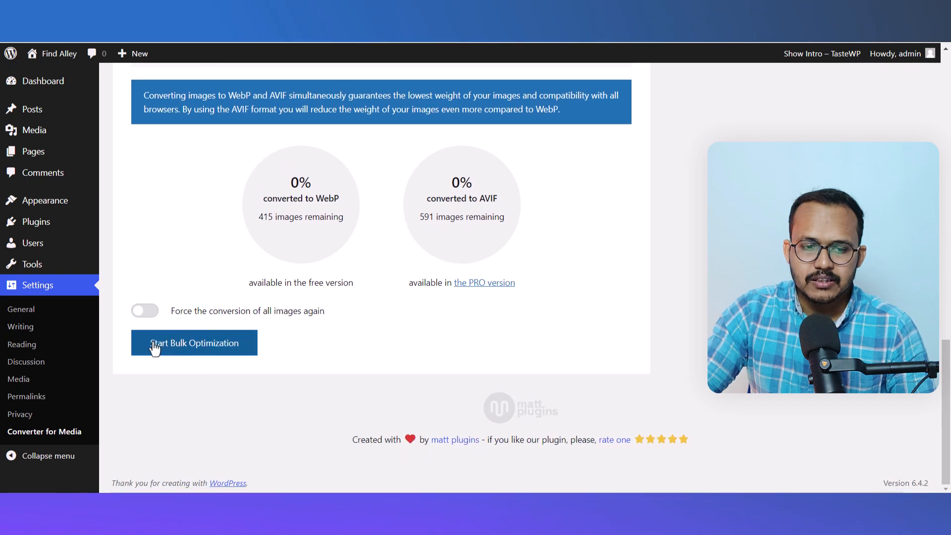
pyautogui.click(194, 343)
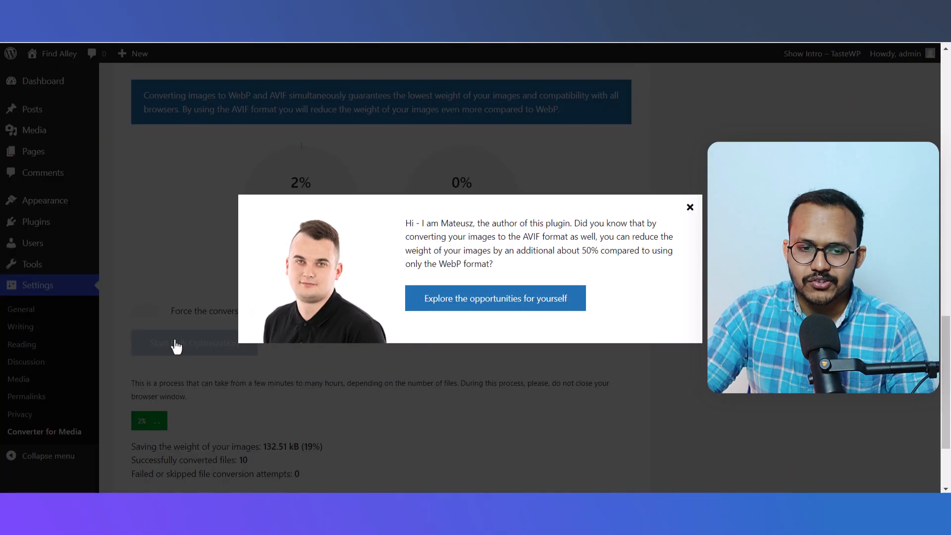
pyautogui.click(689, 207)
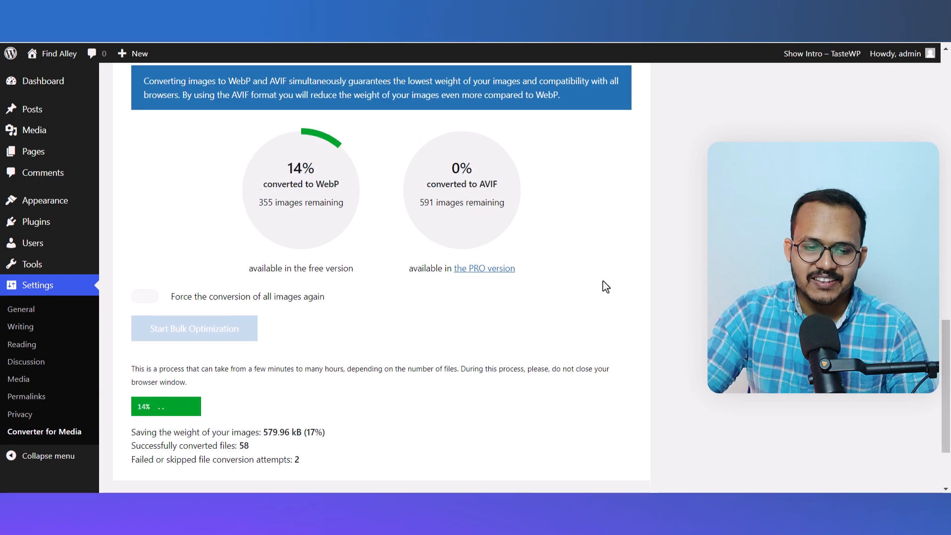
pyautogui.scroll(-3)
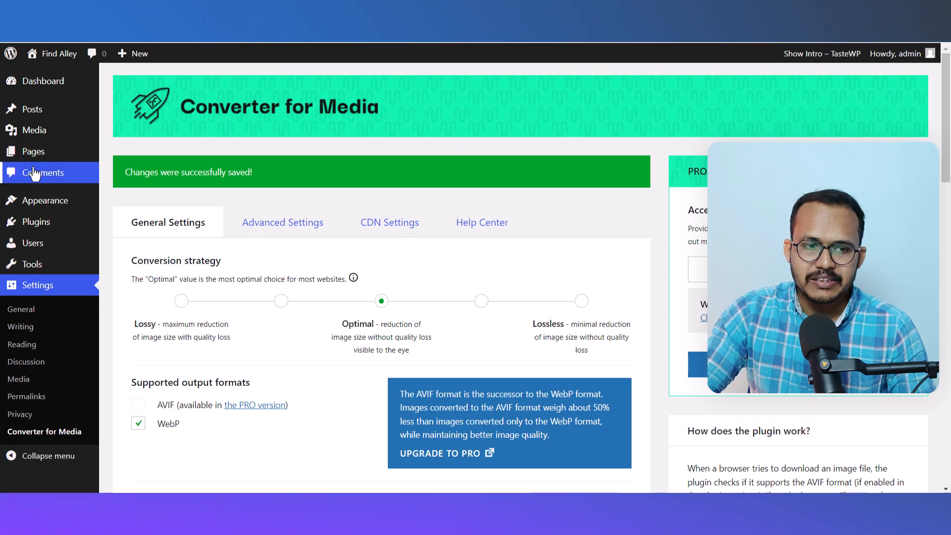
# - Review the Media Library list's original vs. optimized sizes and WebP savings for each image
pyautogui.click(33, 131)
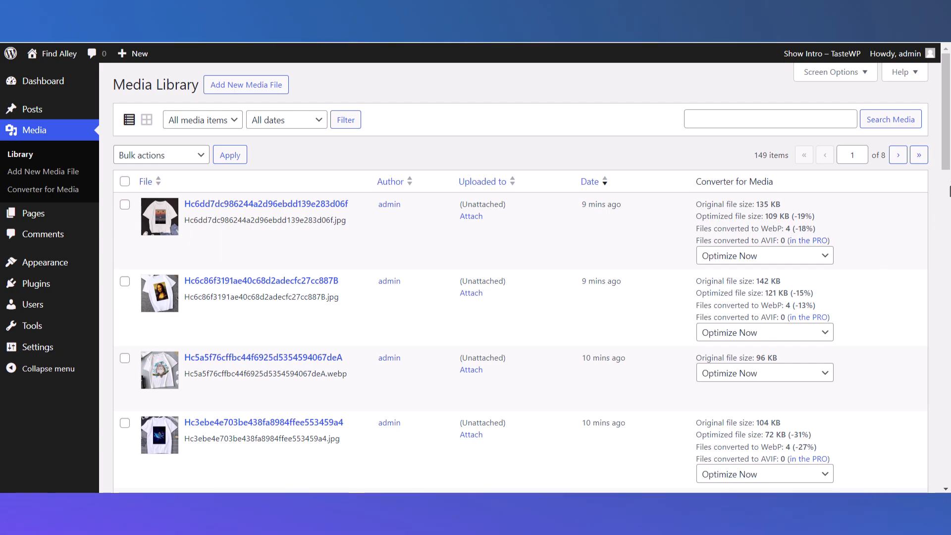
pyautogui.scroll(-3)
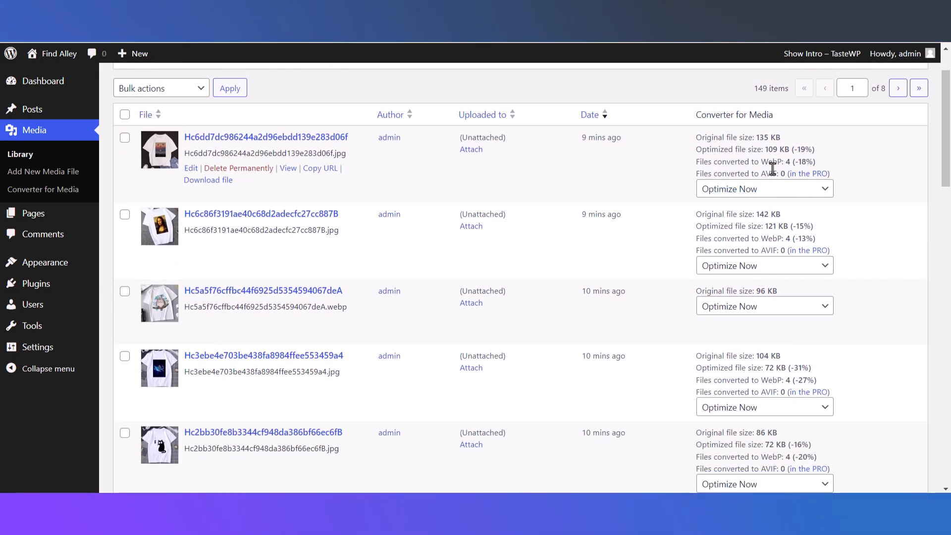
pyautogui.moveTo(855, 176)
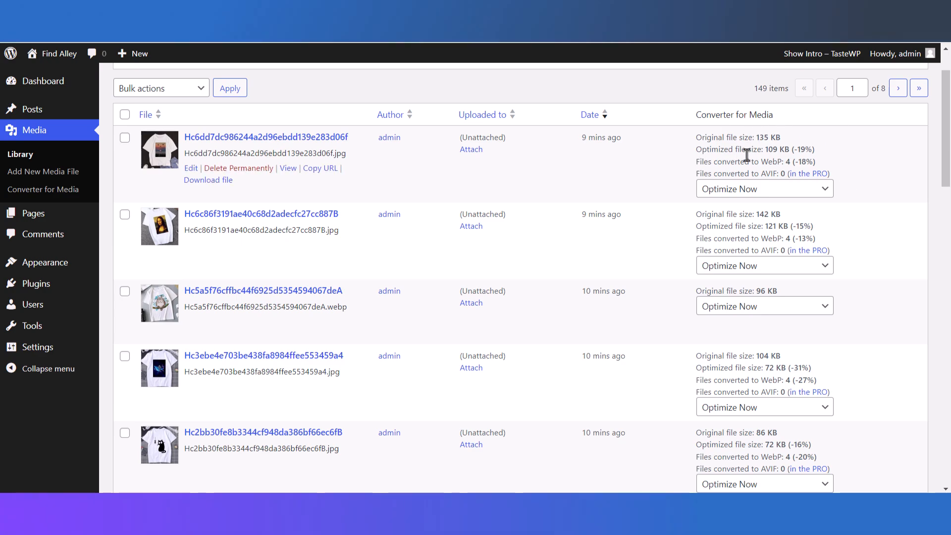
pyautogui.scroll(-3)
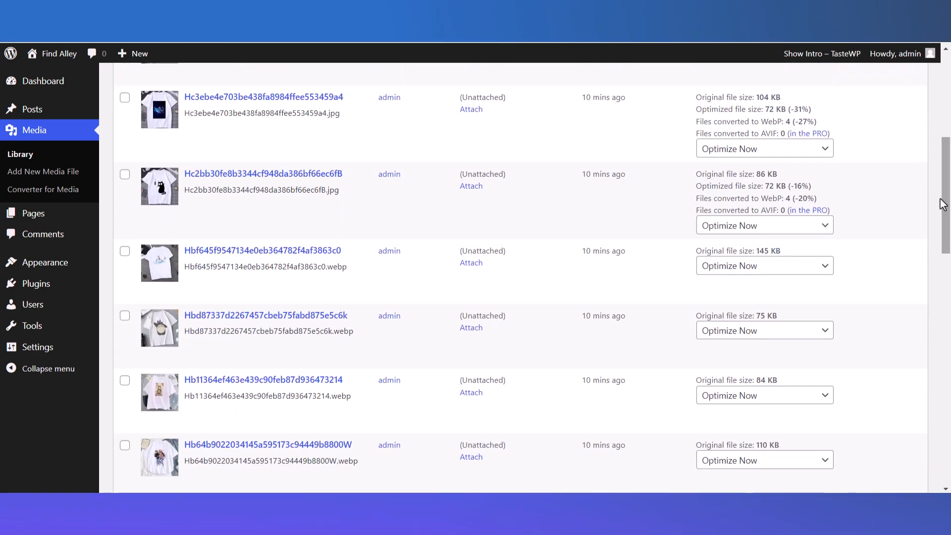
pyautogui.moveTo(260, 182)
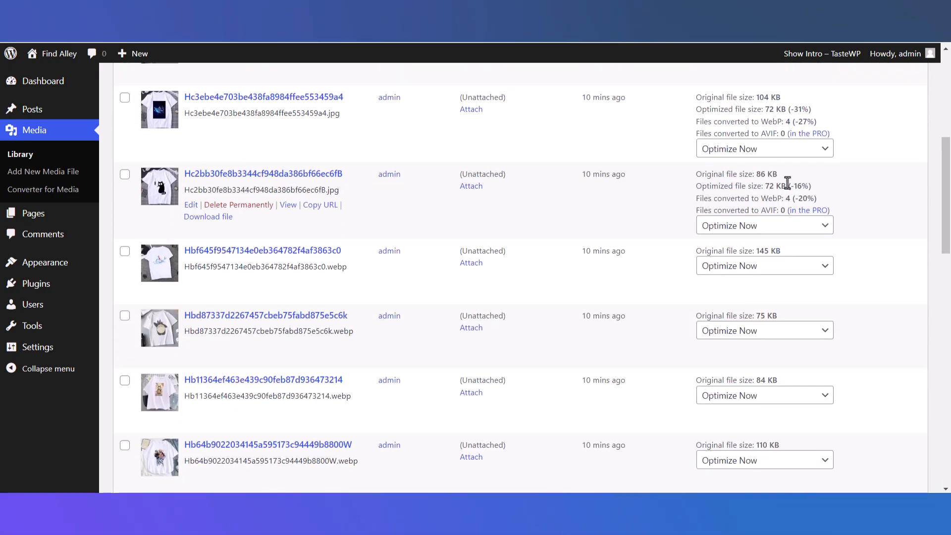
pyautogui.scroll(-3)
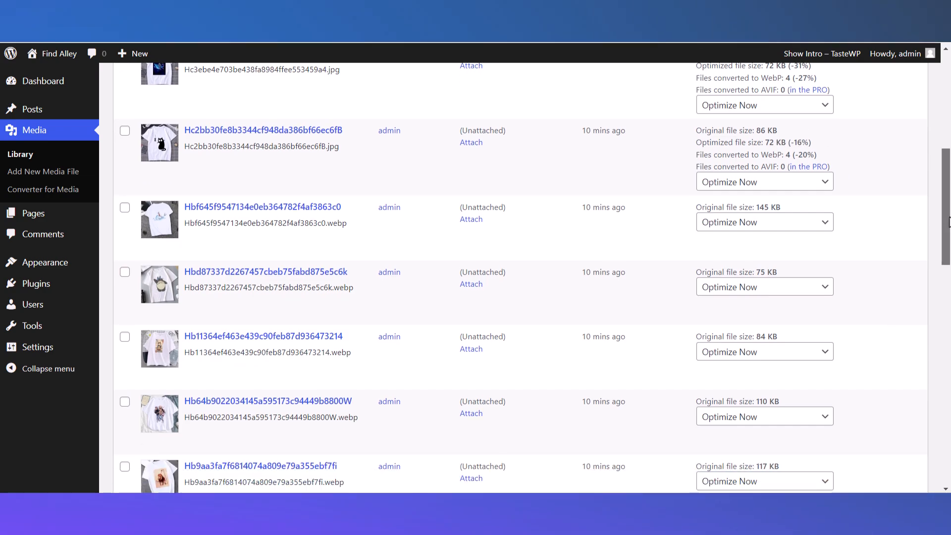
pyautogui.scroll(-3)
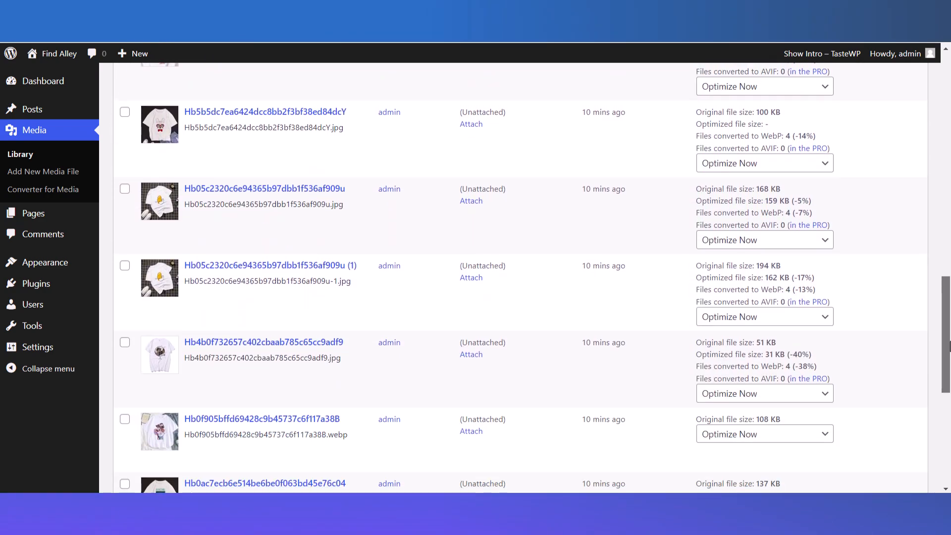
pyautogui.scroll(-3)
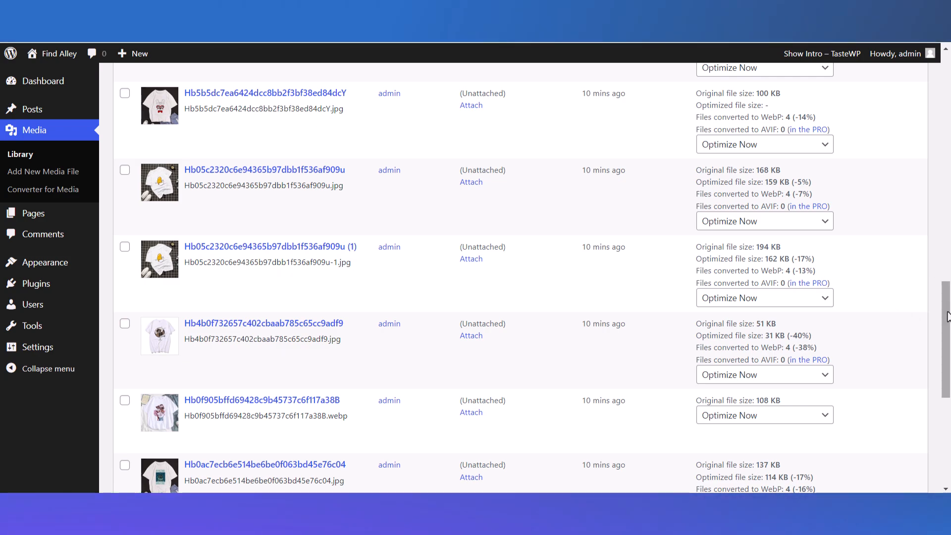
pyautogui.scroll(-3)
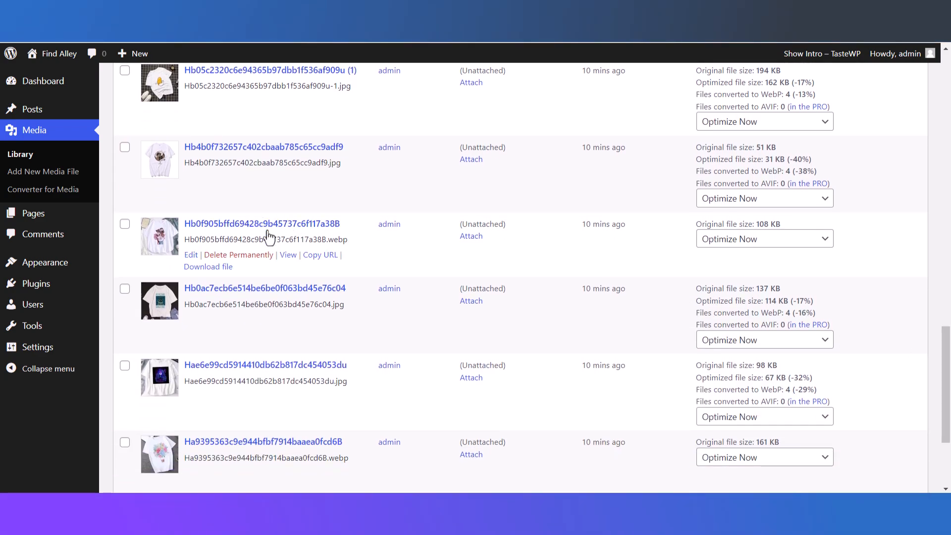
pyautogui.moveTo(484, 252)
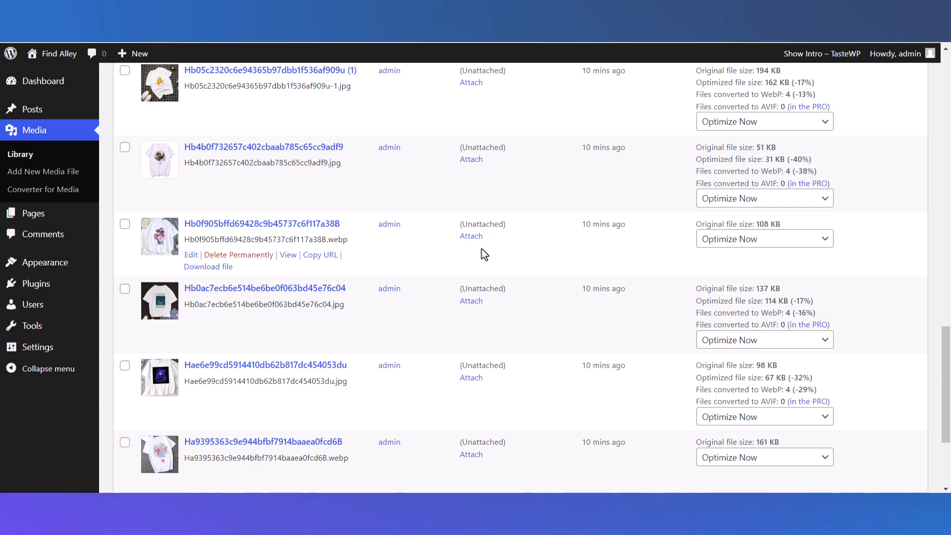
pyautogui.moveTo(42, 317)
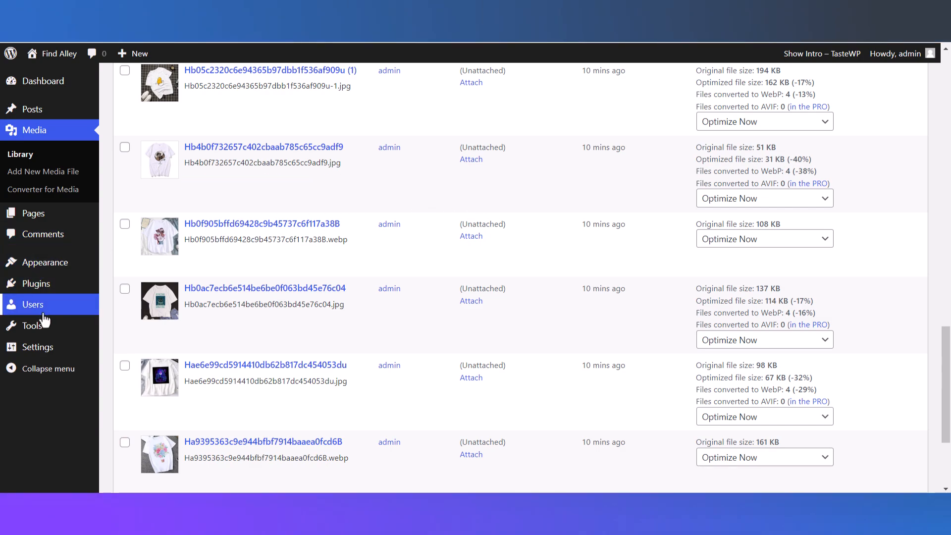
pyautogui.click(37, 347)
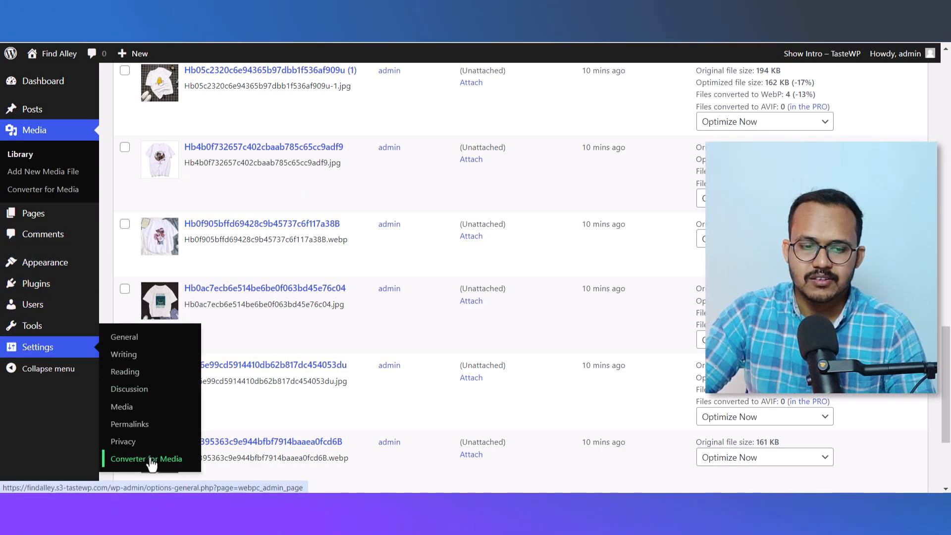
# - Back in Converter for Media at 100% converted, switch on 'Force the conversion of all images again'
pyautogui.click(145, 459)
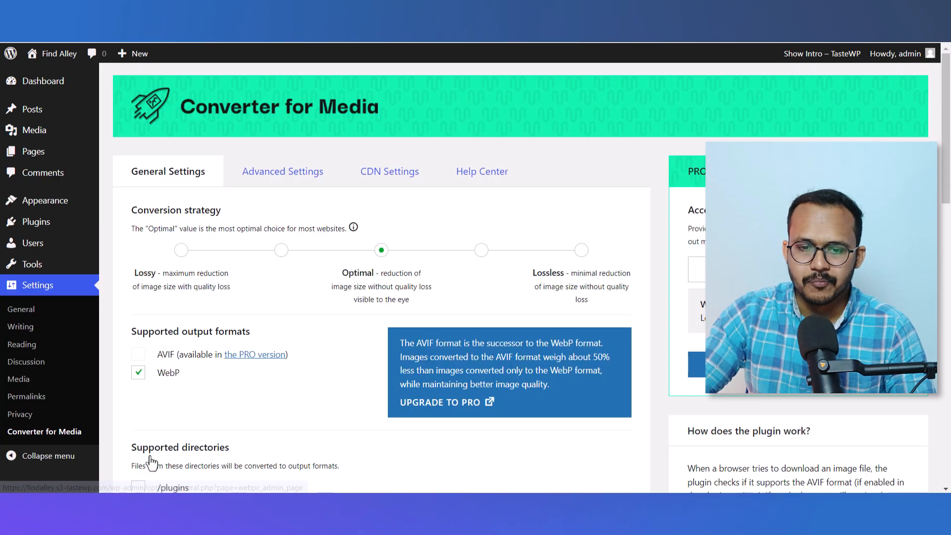
pyautogui.scroll(-3)
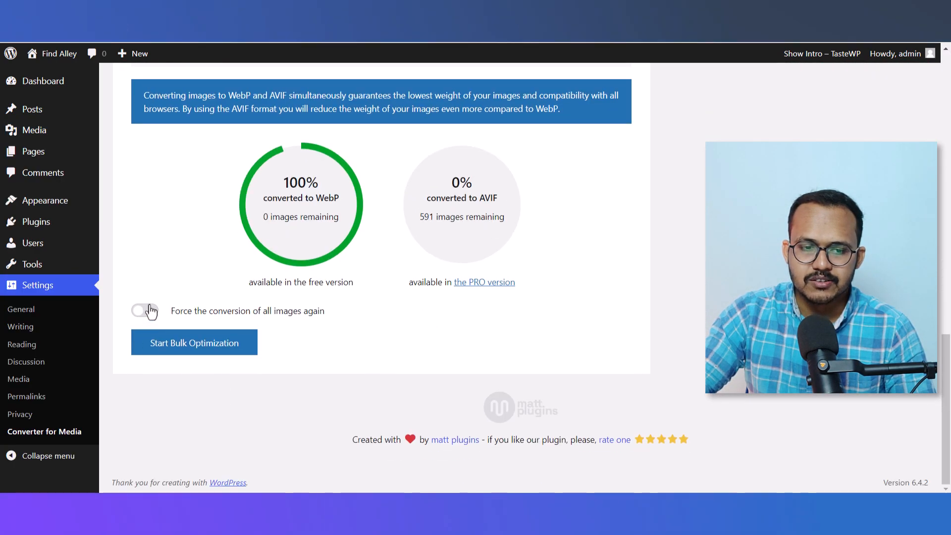
pyautogui.click(145, 311)
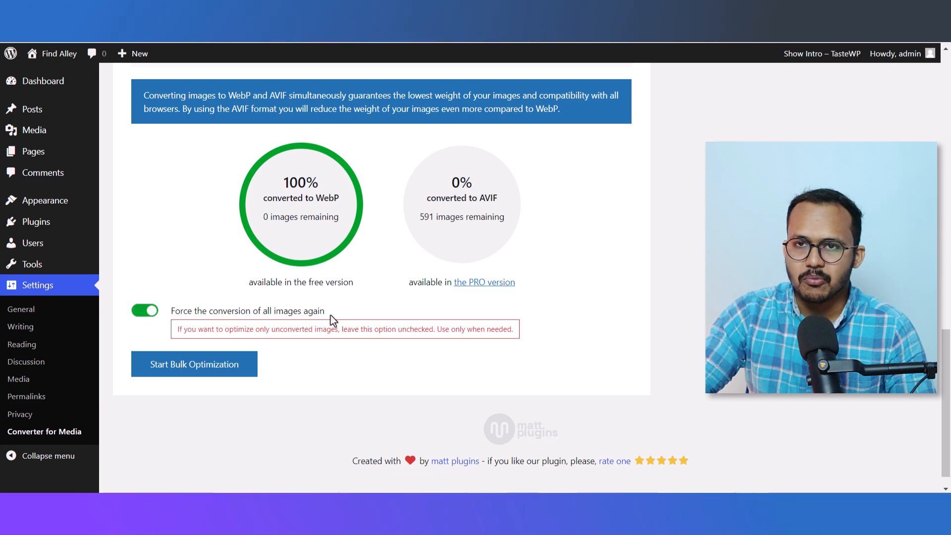